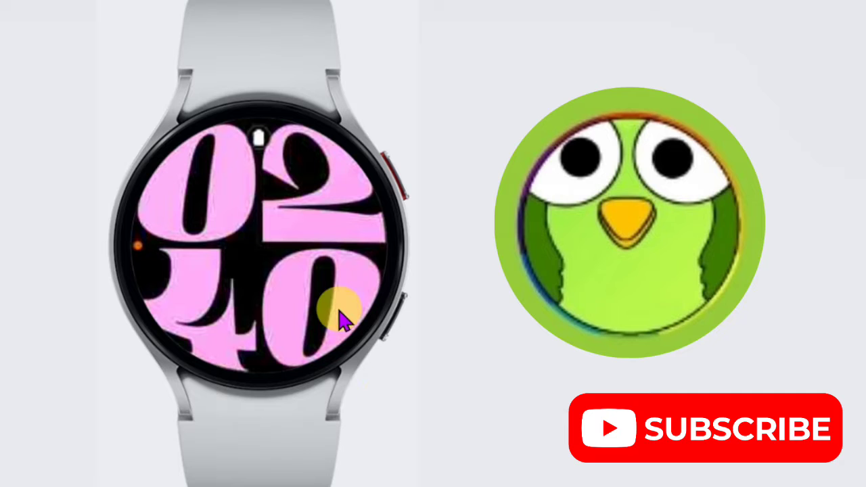
{"action": "mouse_move", "coordinate": [285, 358]}
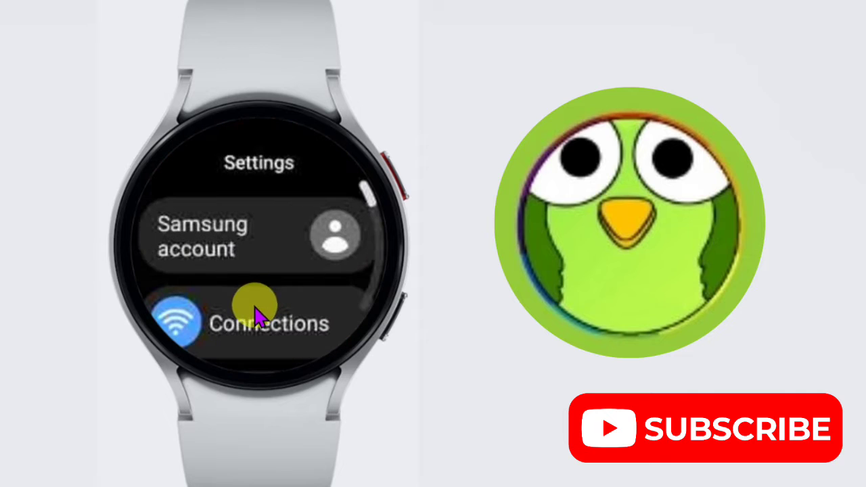
Step: Scroll down the Settings list to reach and enter General
{"action": "scroll", "scroll_direction": "down", "scroll_amount": 3}
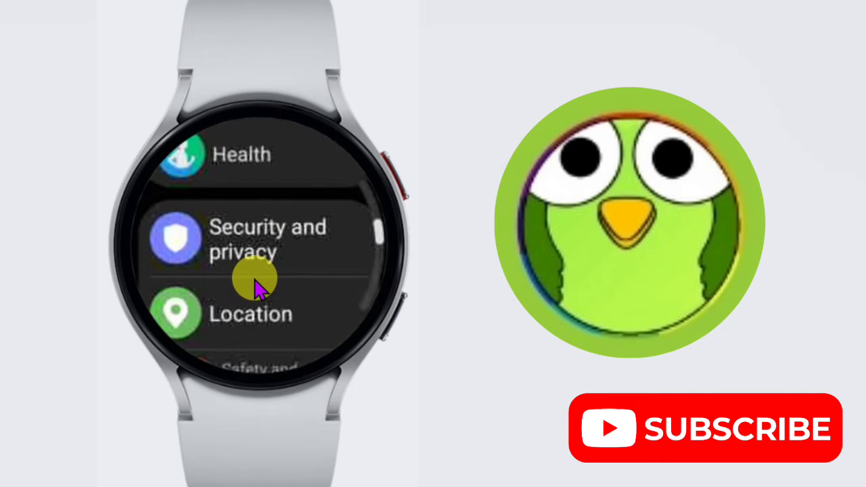
{"action": "scroll", "scroll_direction": "down", "scroll_amount": 3}
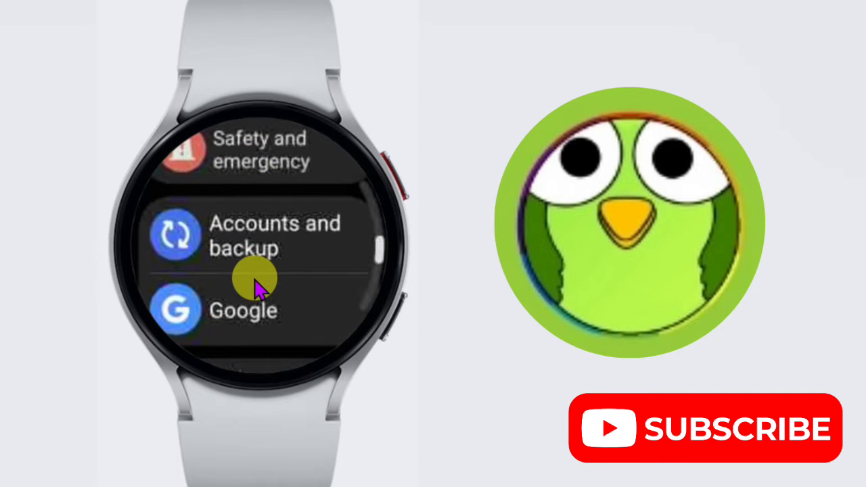
{"action": "scroll", "scroll_direction": "down", "scroll_amount": 3}
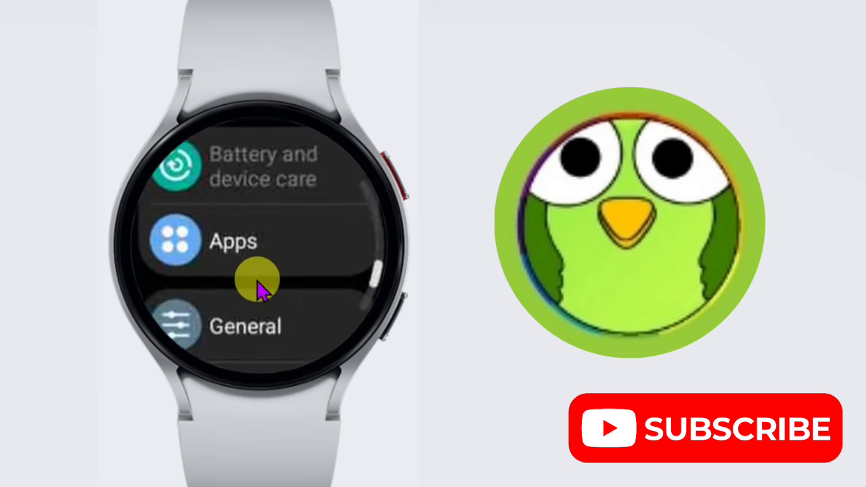
{"action": "scroll", "scroll_direction": "down", "scroll_amount": 3}
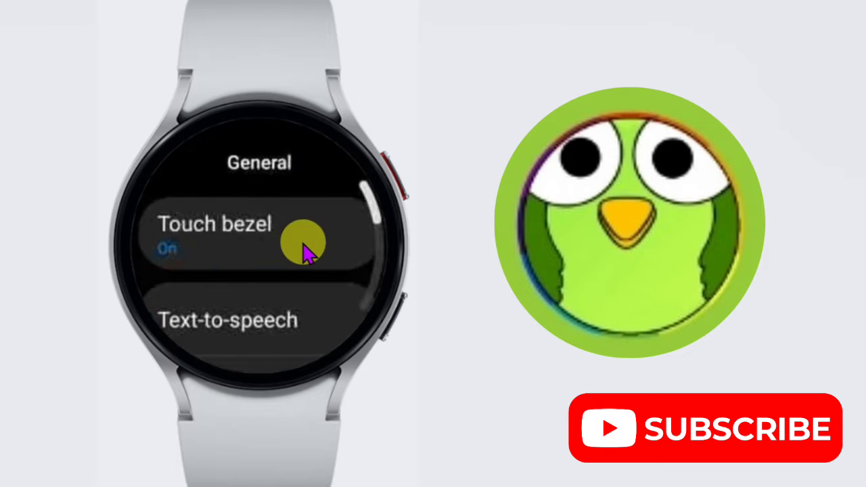
{"action": "scroll", "scroll_direction": "down", "scroll_amount": 3}
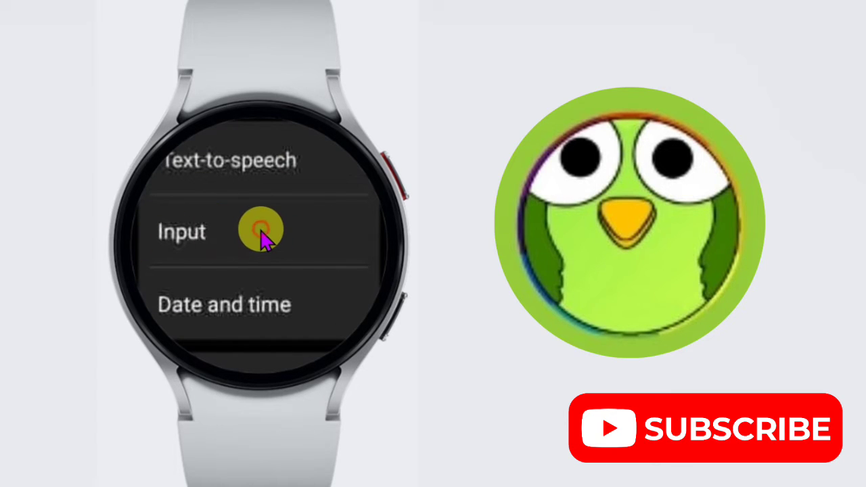
Step: Open the Input settings listing Samsung Keyboard and the default keyboard option
{"action": "left_click", "coordinate": [259, 230]}
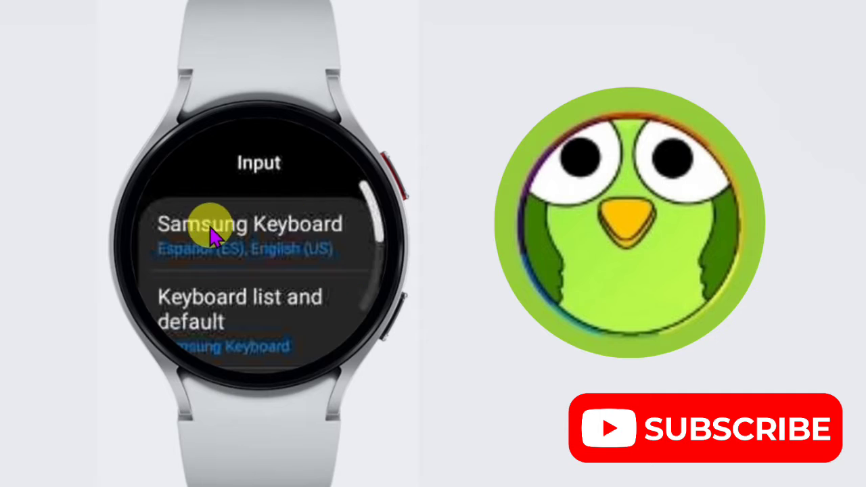
{"action": "mouse_move", "coordinate": [301, 252]}
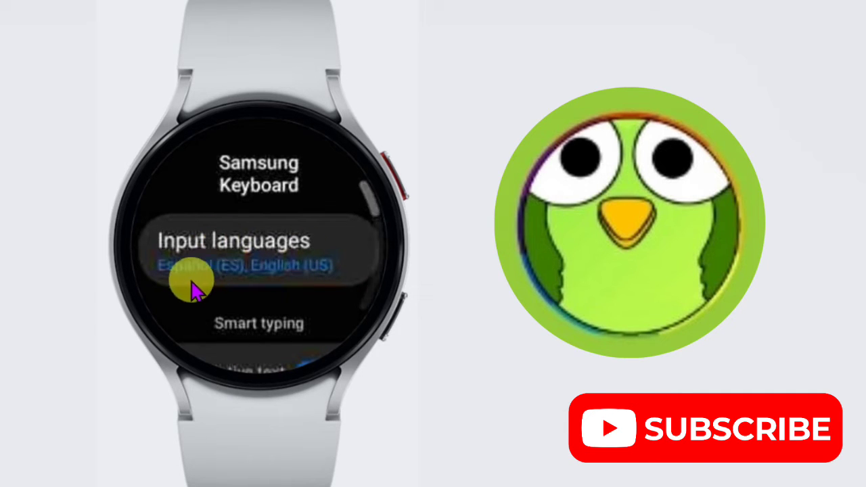
{"action": "mouse_move", "coordinate": [328, 251]}
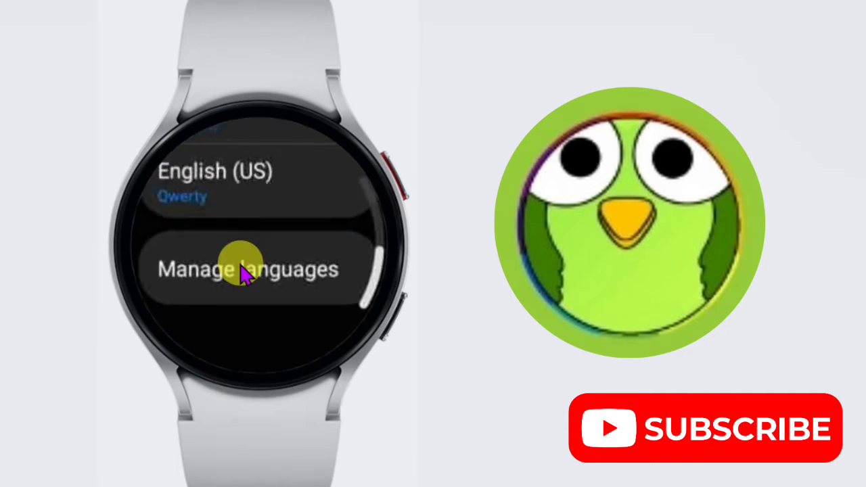
Step: Open Manage languages and browse downloaded Spanish, English (US) and available languages
{"action": "left_click", "coordinate": [245, 269]}
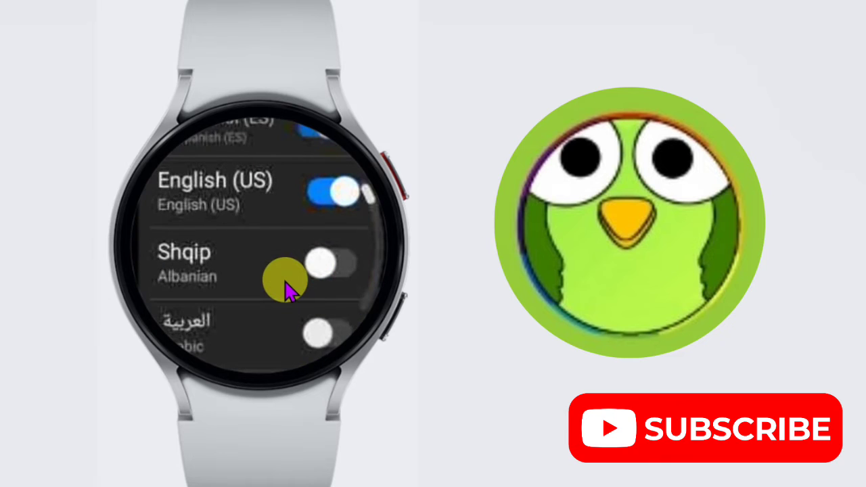
{"action": "scroll", "scroll_direction": "down", "scroll_amount": 3}
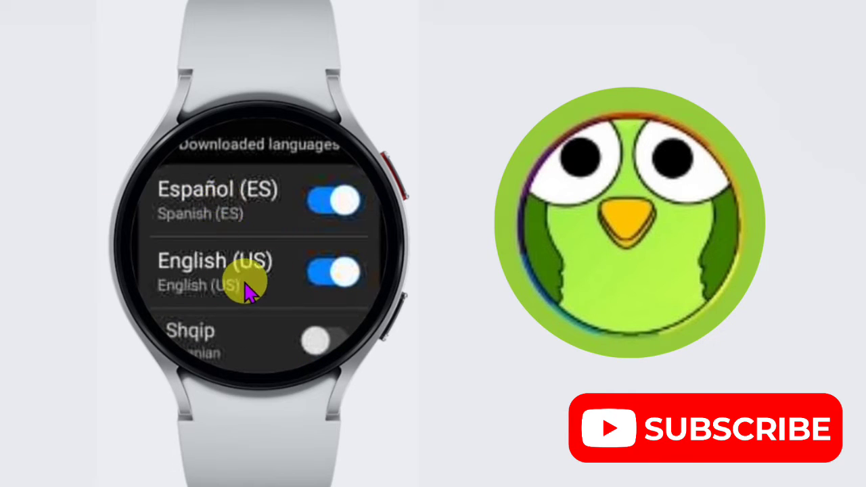
{"action": "scroll", "scroll_direction": "down", "scroll_amount": 3}
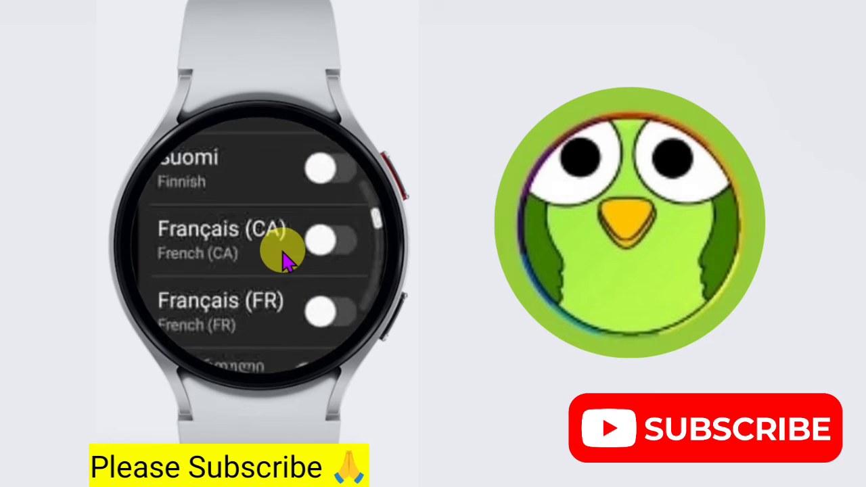
{"action": "scroll", "scroll_direction": "down", "scroll_amount": 3}
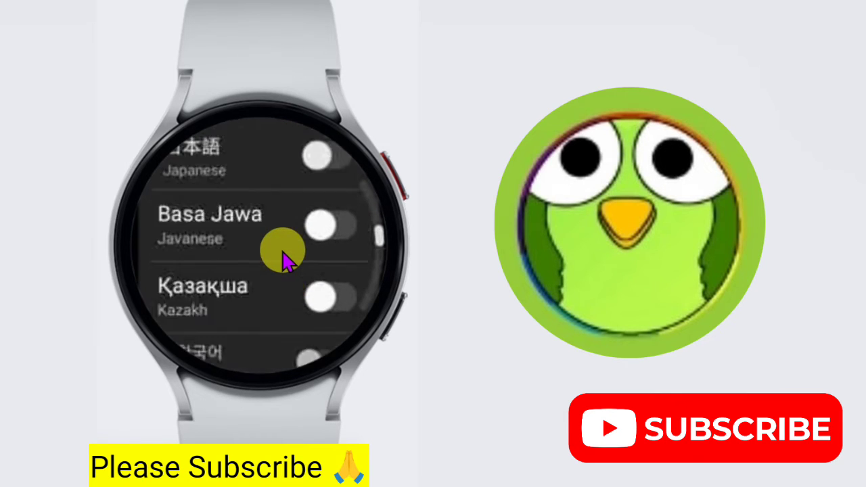
{"action": "scroll", "scroll_direction": "down", "scroll_amount": 3}
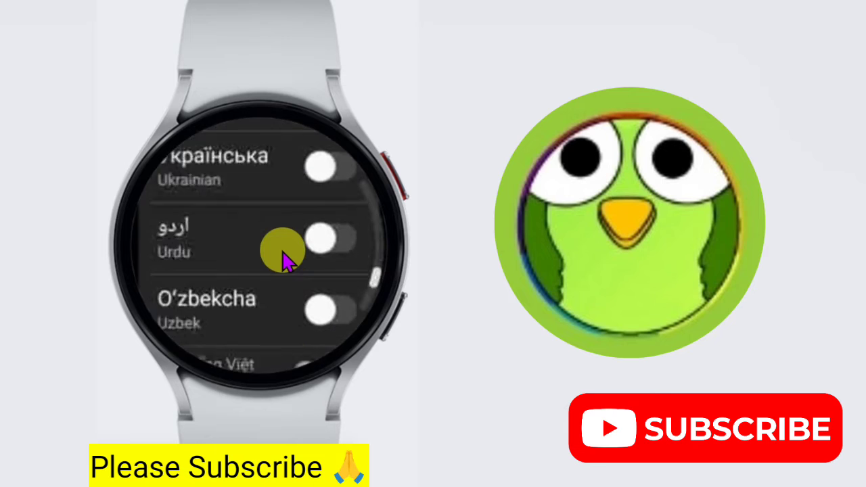
{"action": "scroll", "scroll_direction": "down", "scroll_amount": 3}
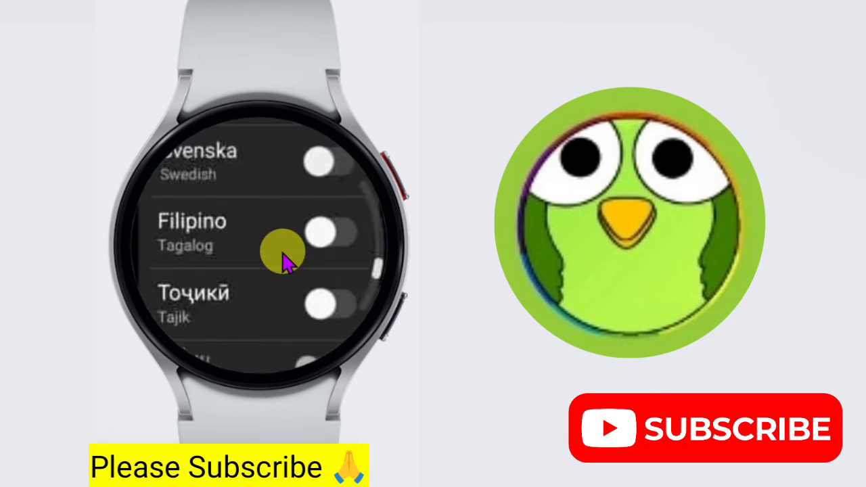
{"action": "scroll", "scroll_direction": "down", "scroll_amount": 3}
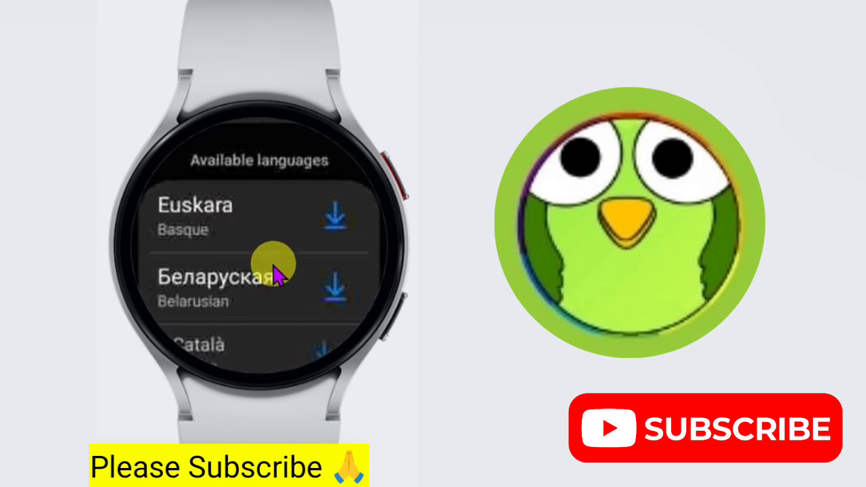
Step: Download Español (ES) from the available keyboard languages list
{"action": "scroll", "scroll_direction": "down", "scroll_amount": 3}
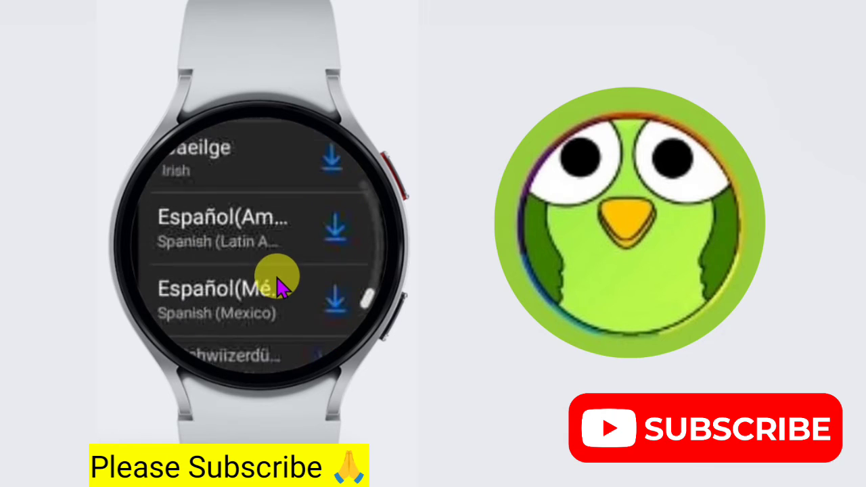
{"action": "scroll", "scroll_direction": "down", "scroll_amount": 3}
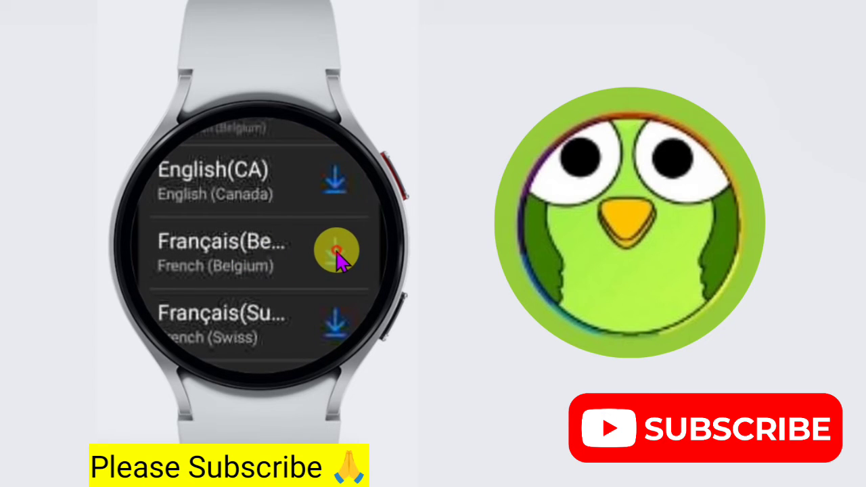
{"action": "left_click", "coordinate": [338, 251]}
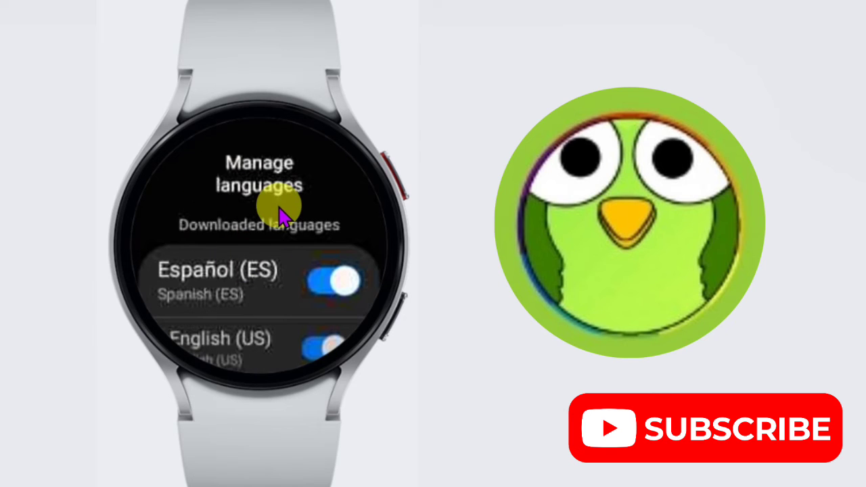
{"action": "mouse_move", "coordinate": [362, 206]}
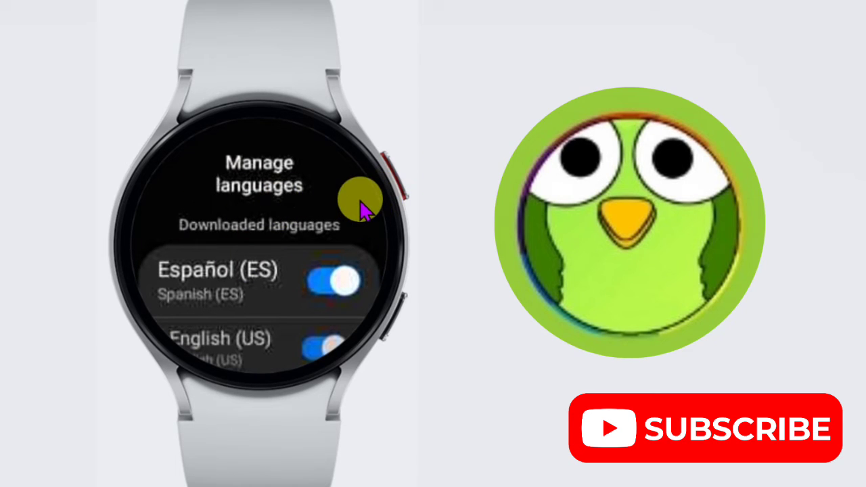
{"action": "mouse_move", "coordinate": [291, 247]}
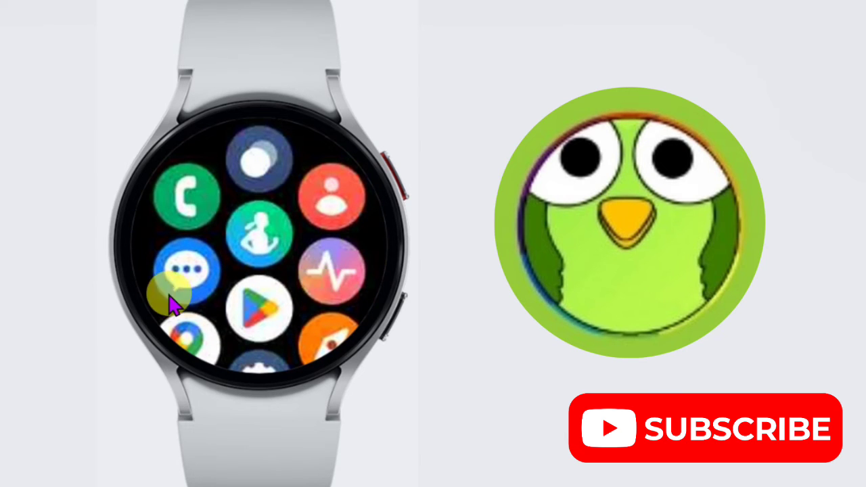
Step: Open Messages, start a new message, and bring up the recipient keyboard
{"action": "left_click", "coordinate": [184, 275]}
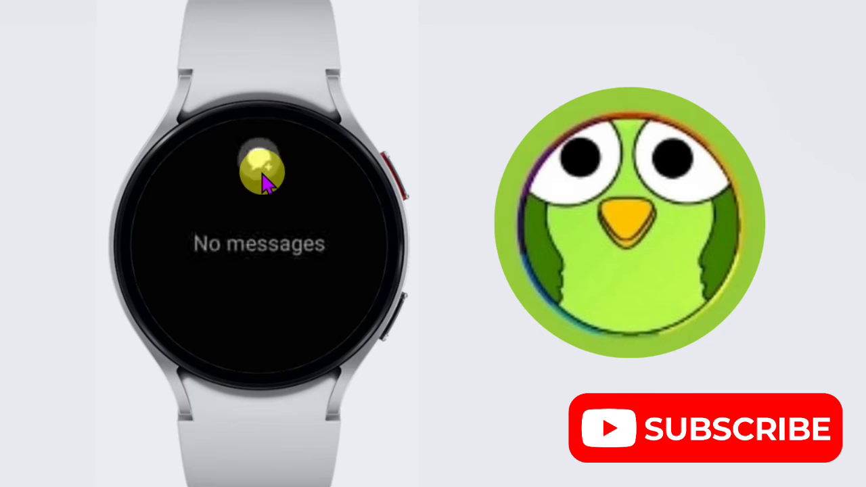
{"action": "left_click", "coordinate": [259, 173]}
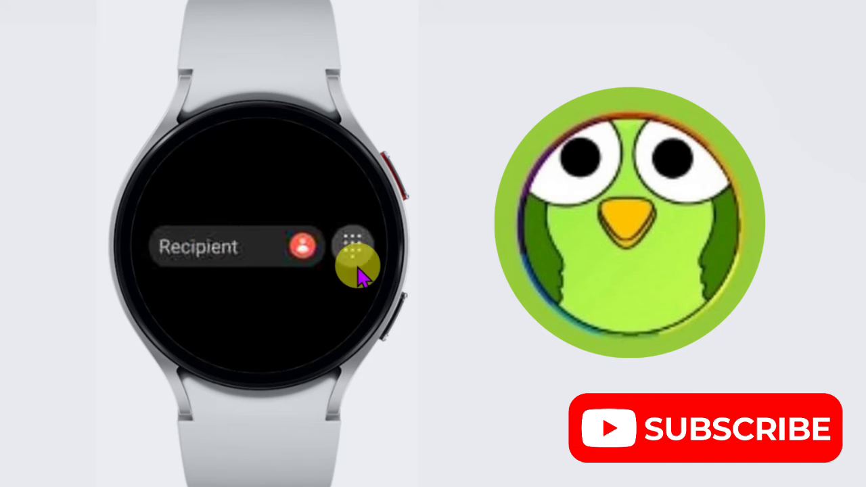
{"action": "left_click", "coordinate": [351, 244]}
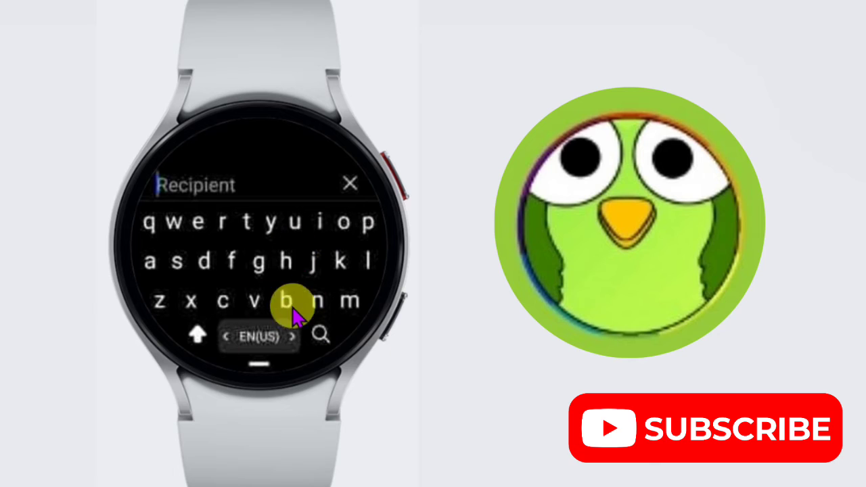
{"action": "mouse_move", "coordinate": [254, 349]}
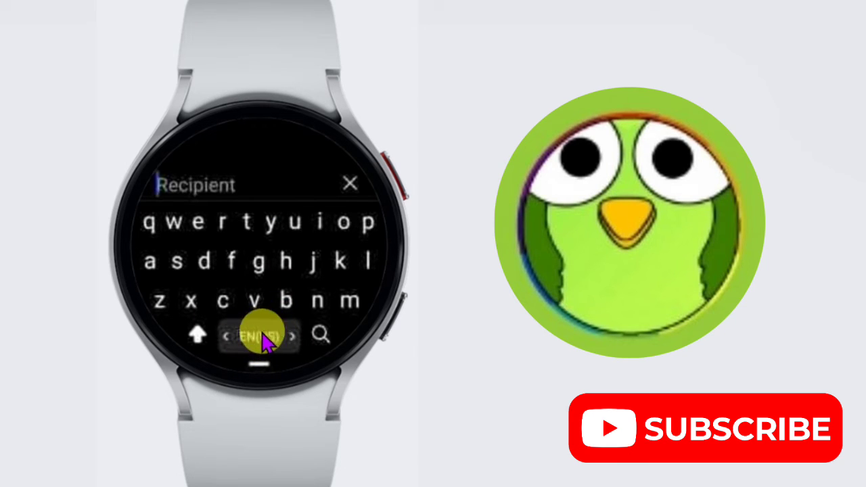
Step: Change the keyboard input language from EN(US) to Español (ES)
{"action": "left_click", "coordinate": [260, 335]}
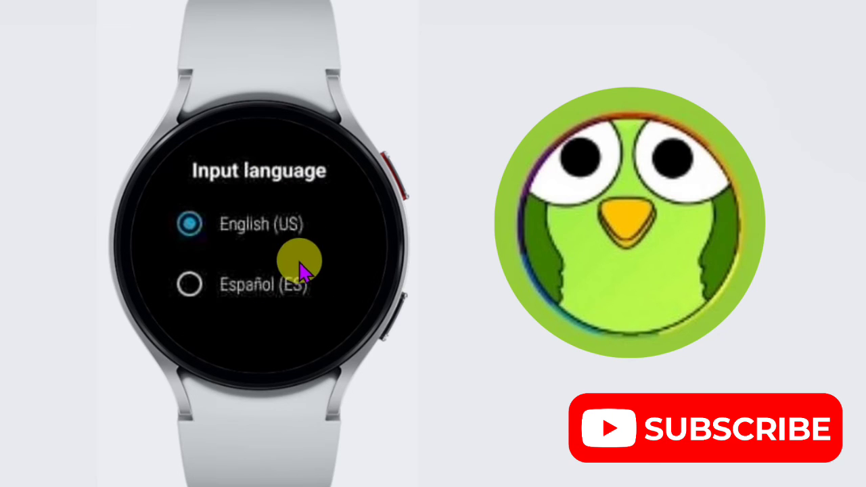
{"action": "mouse_move", "coordinate": [312, 220]}
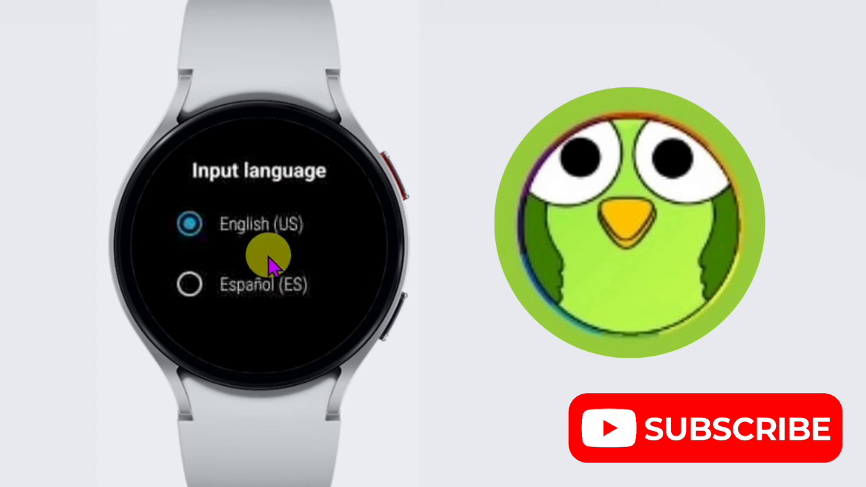
{"action": "left_click", "coordinate": [188, 284]}
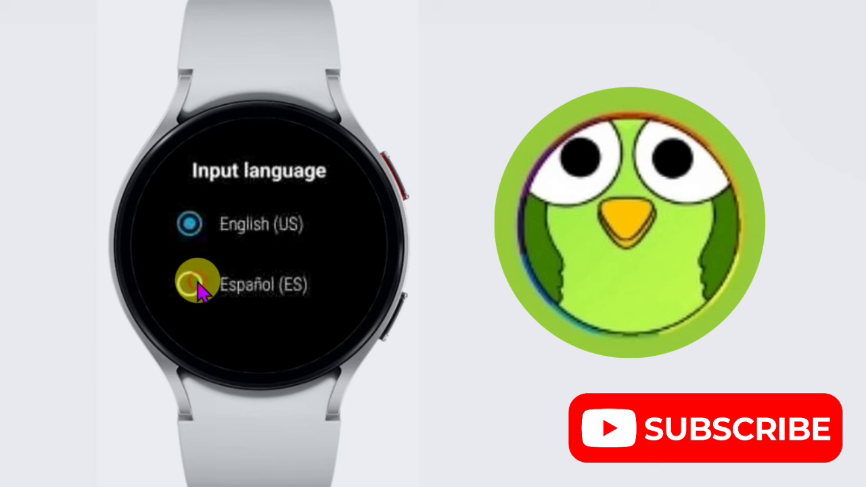
{"action": "left_click", "coordinate": [190, 284]}
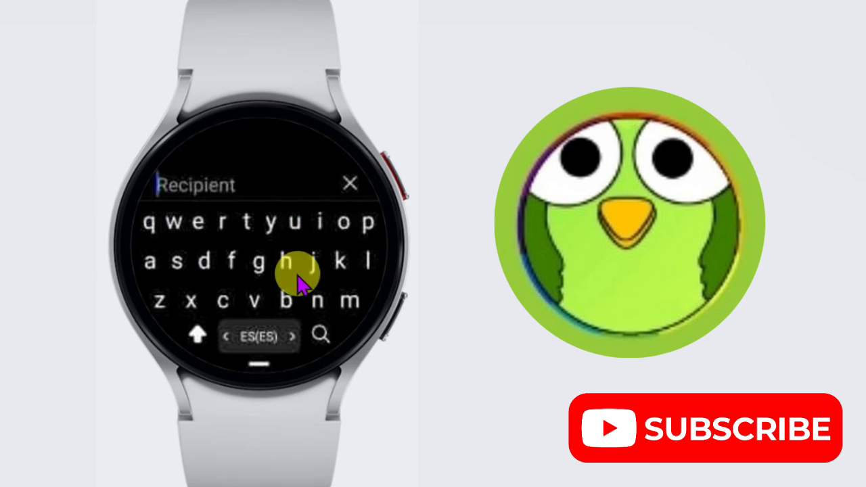
{"action": "mouse_move", "coordinate": [276, 254]}
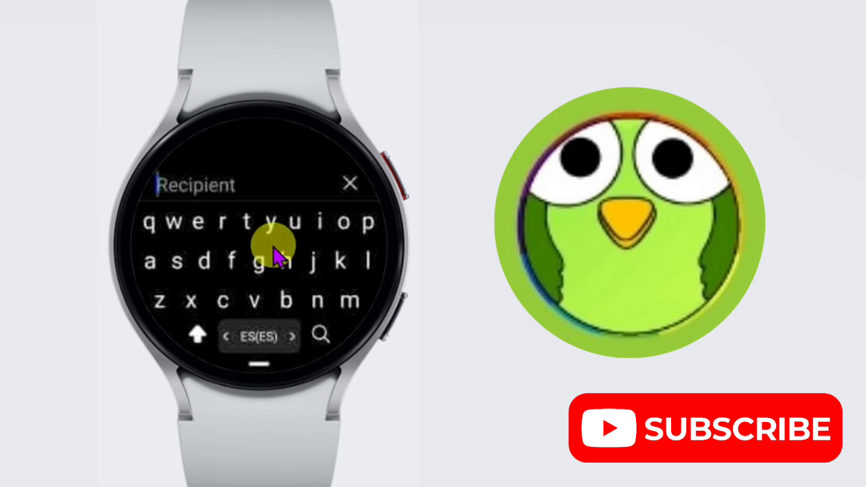
Step: Type the Spanish phrase ending in "electrónico para" on the ES keyboard
{"action": "left_click", "coordinate": [196, 222]}
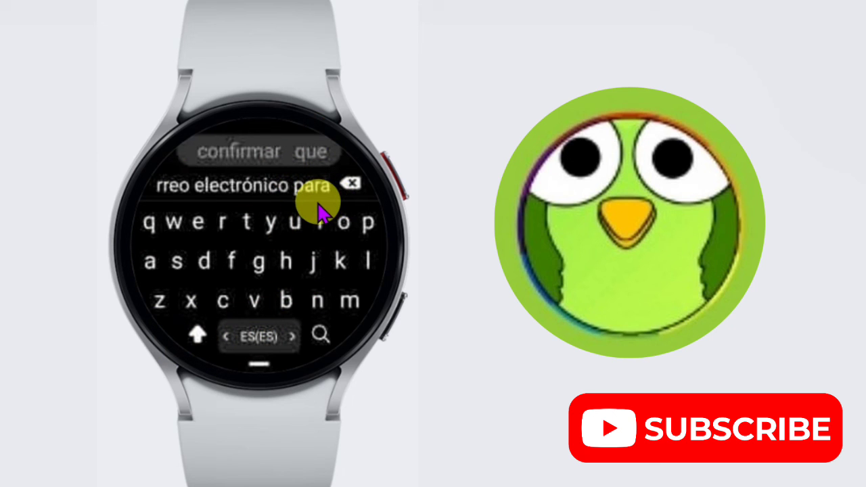
{"action": "mouse_move", "coordinate": [250, 213]}
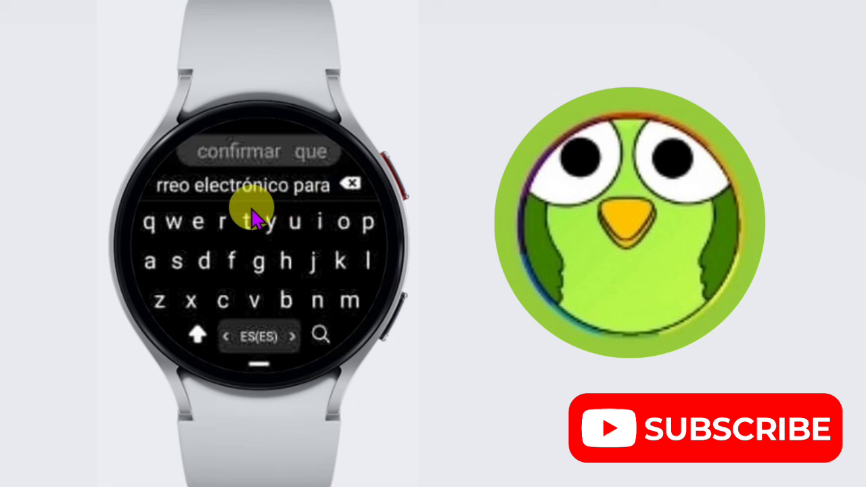